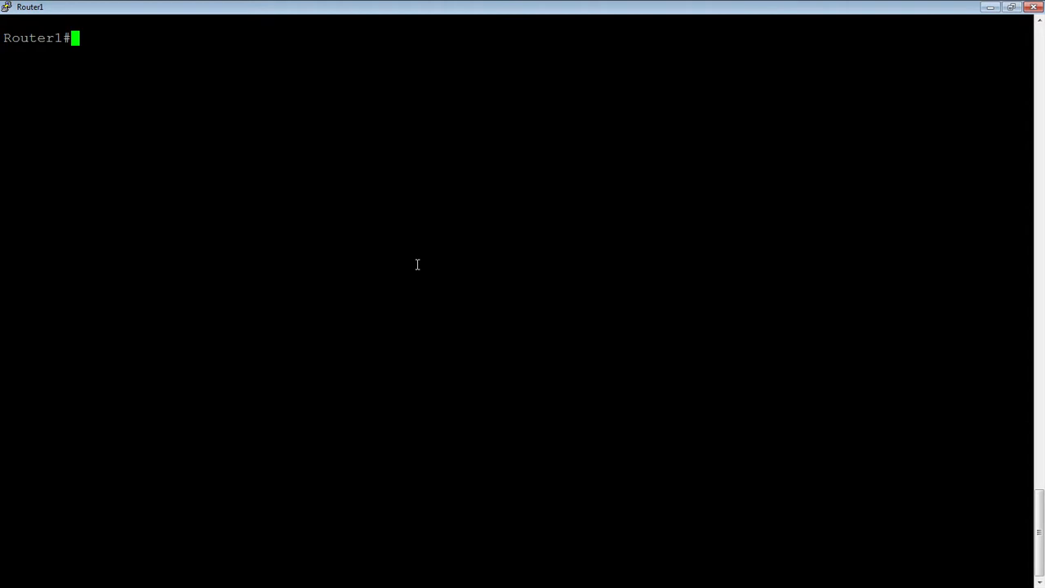
- Enter global configuration mode with 'config t' and list the 'snmp-server ?' options
type("config t")
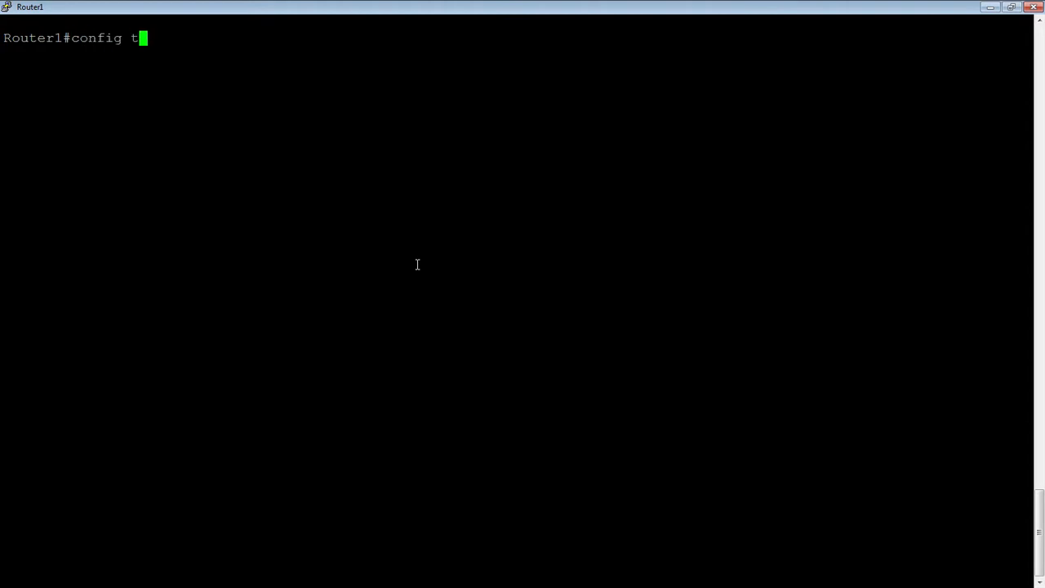
type("sn")
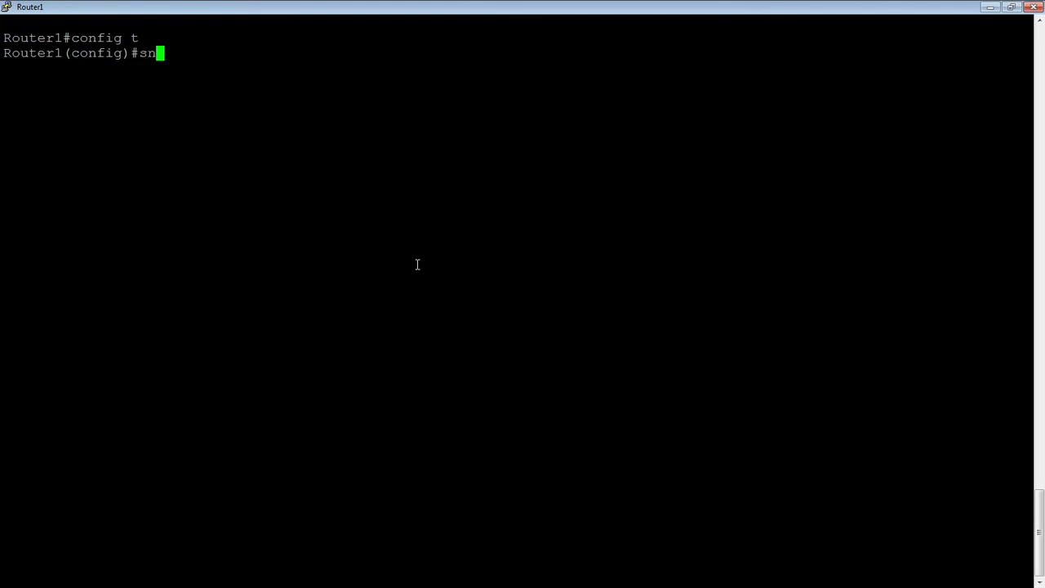
type("mp-ser")
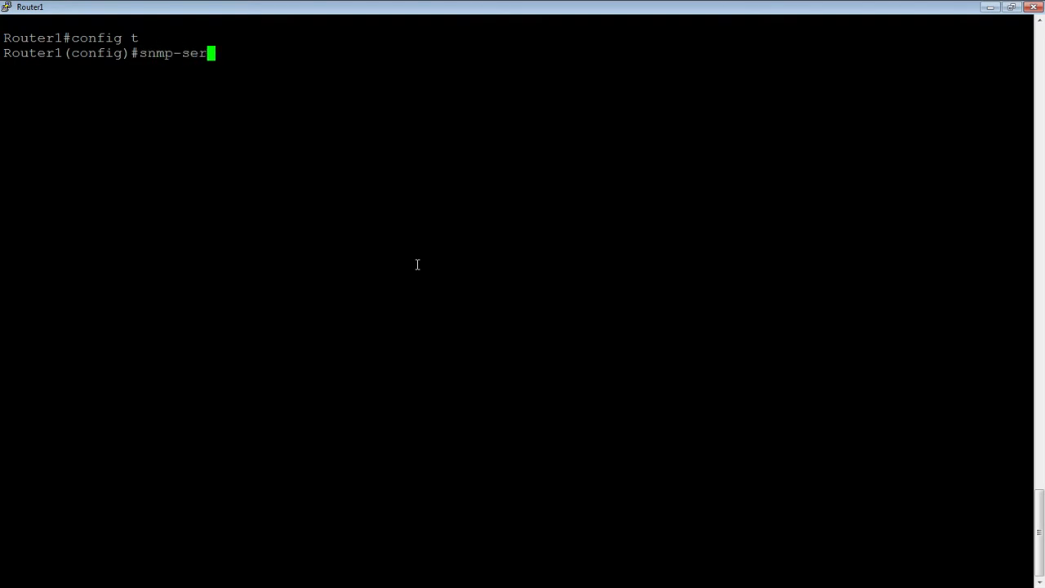
type("ver?")
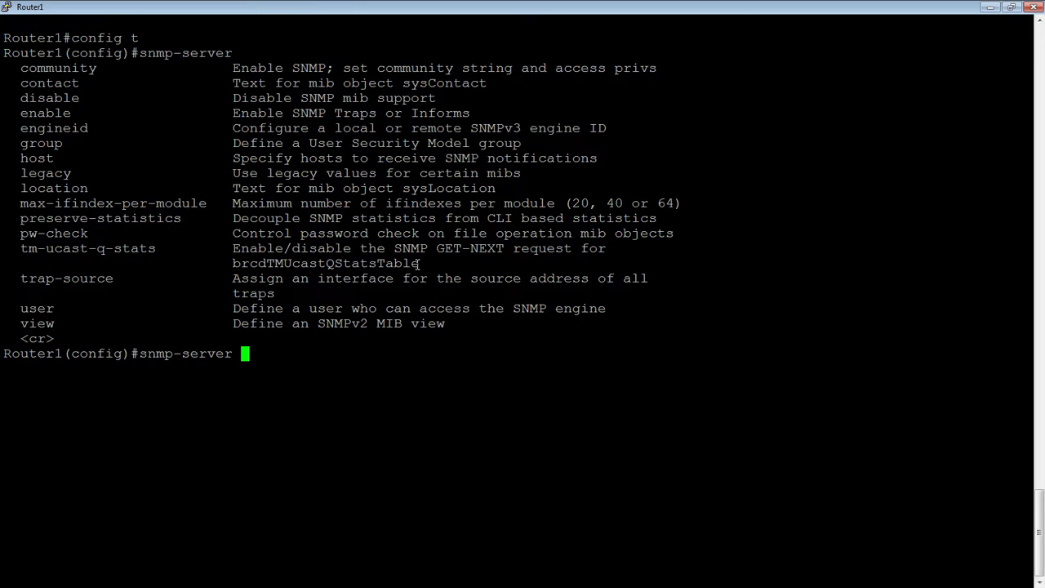
- Recover from the misspelled community command and query 'snmp-server commun' options
type("communitity")
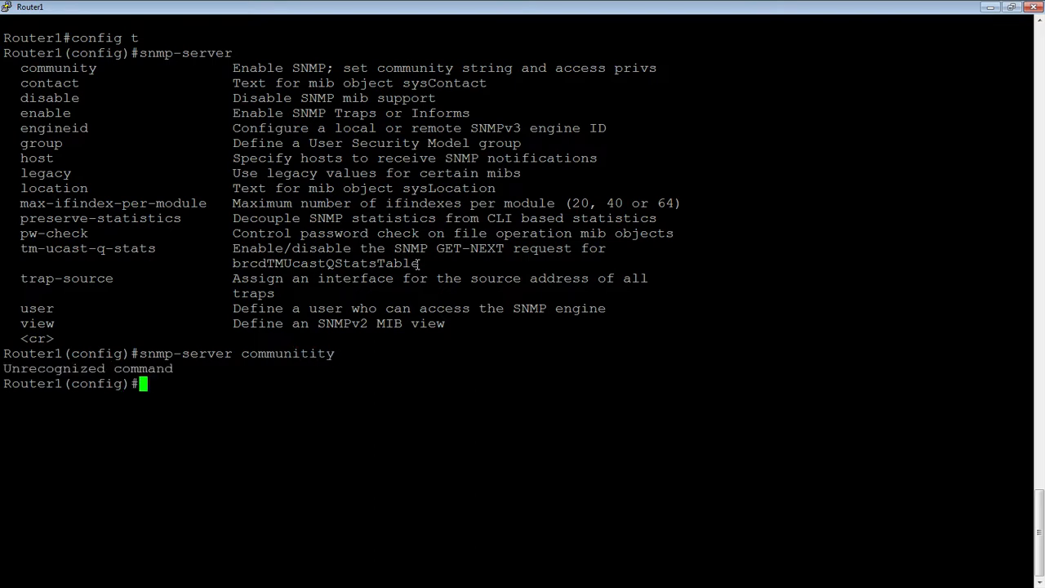
type("snmp-server co")
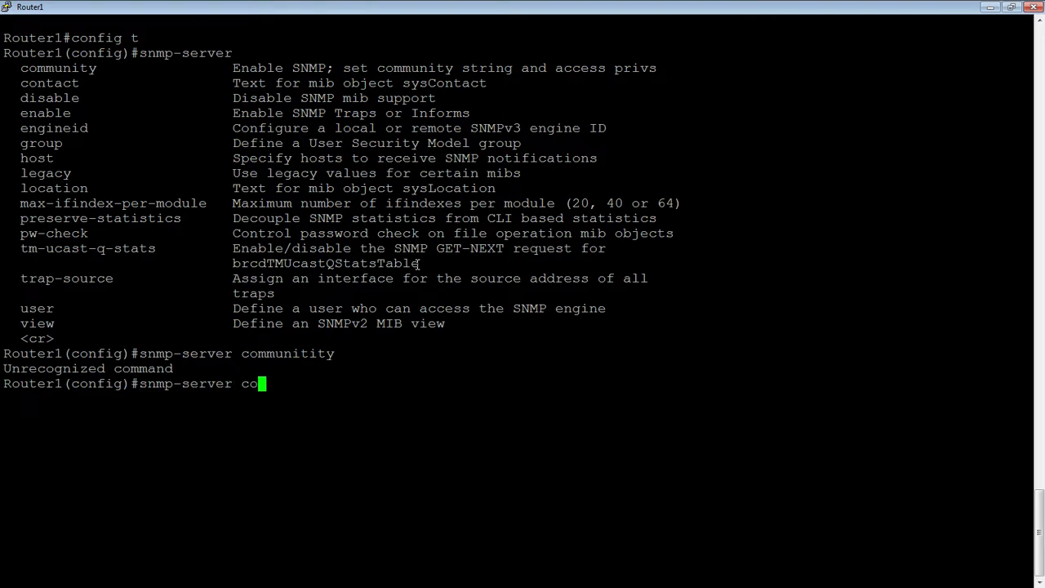
type("mmun >")
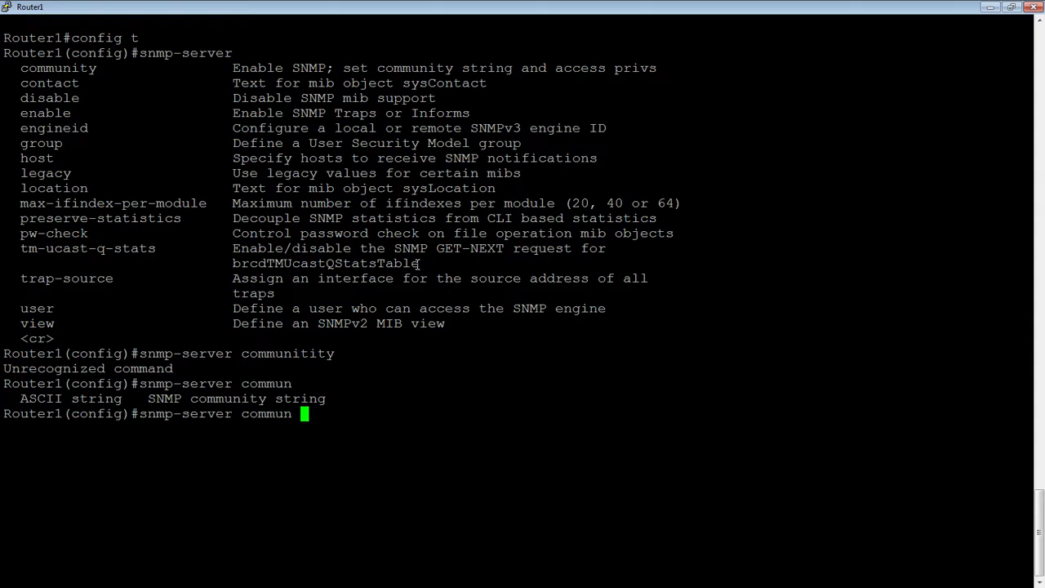
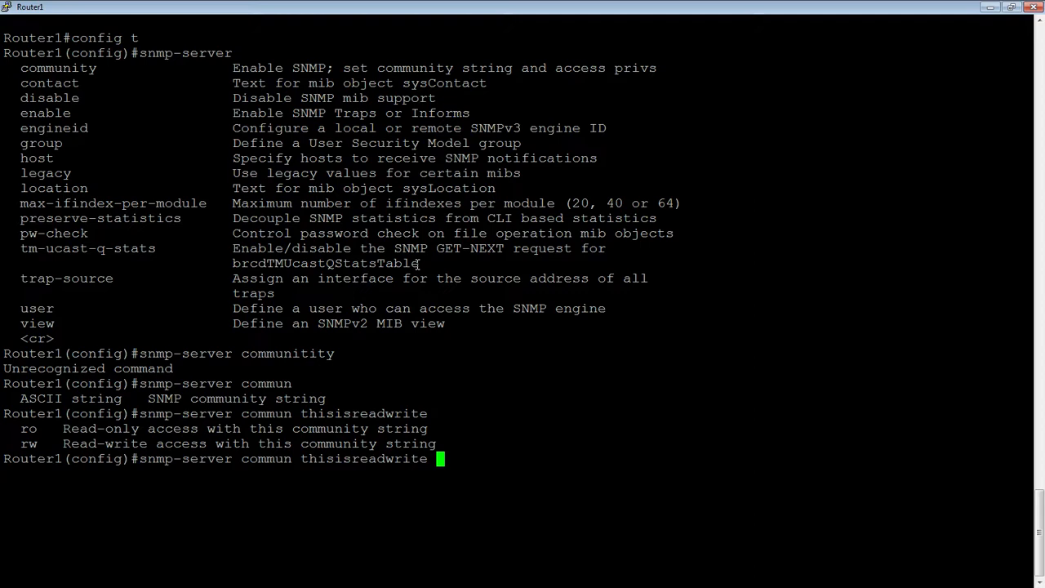
type("rw")
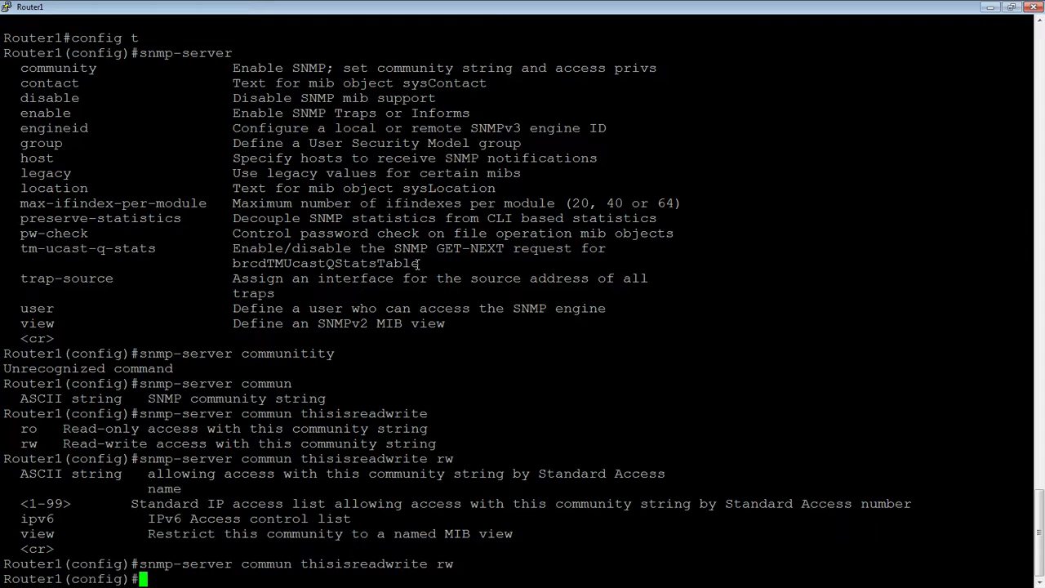
type("snmp")
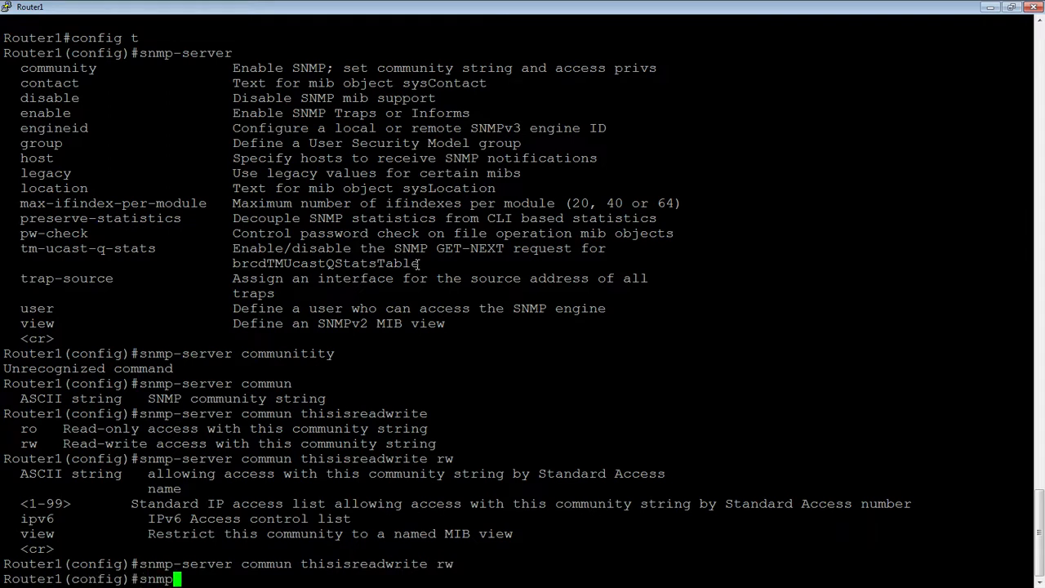
type("-server")
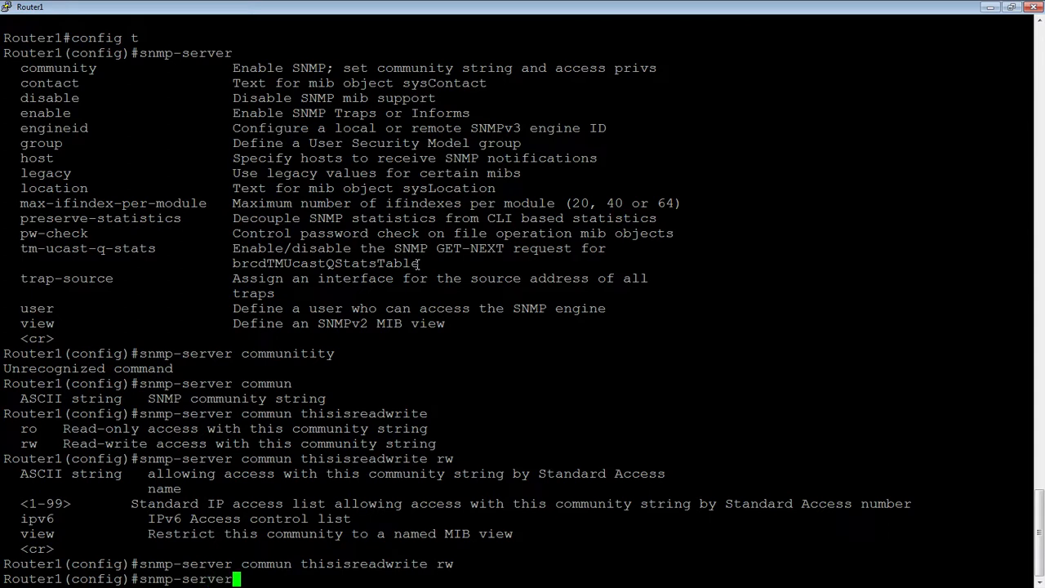
type("commun")
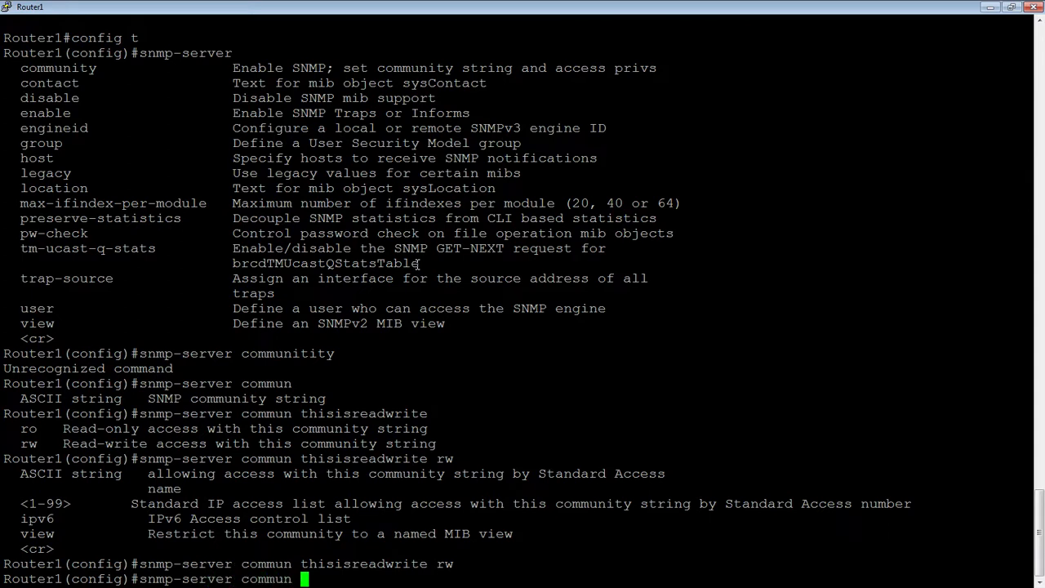
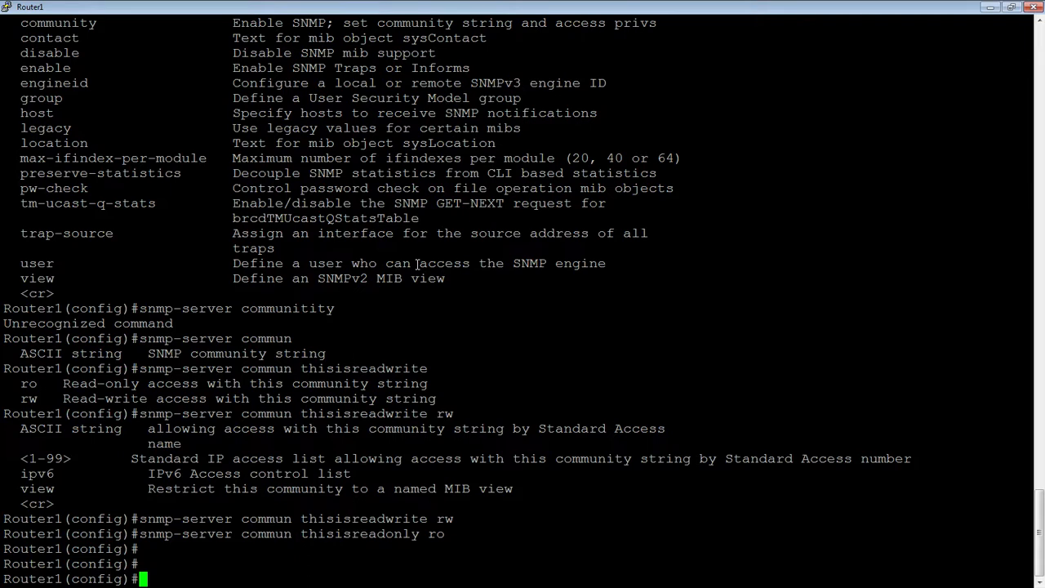
mouse_move(417, 264)
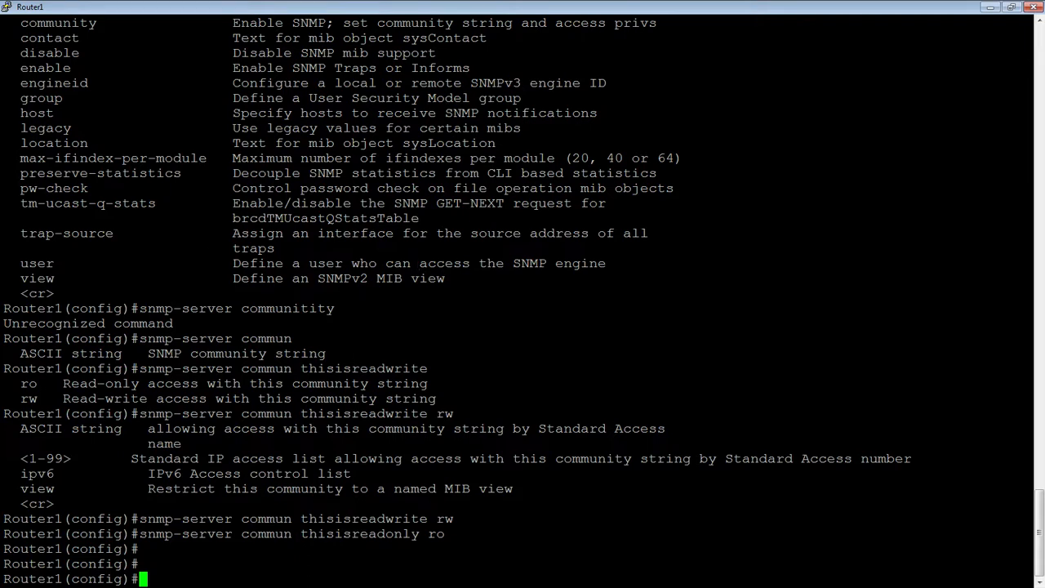